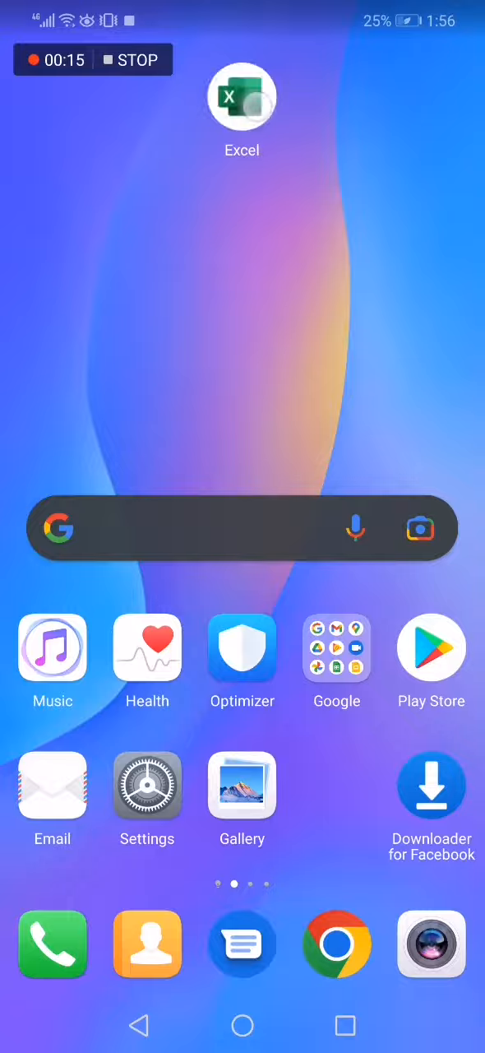
Step: Launch Excel so the Book (2) travel planner opens on its TRAVEL sheet
left_click(241, 96)
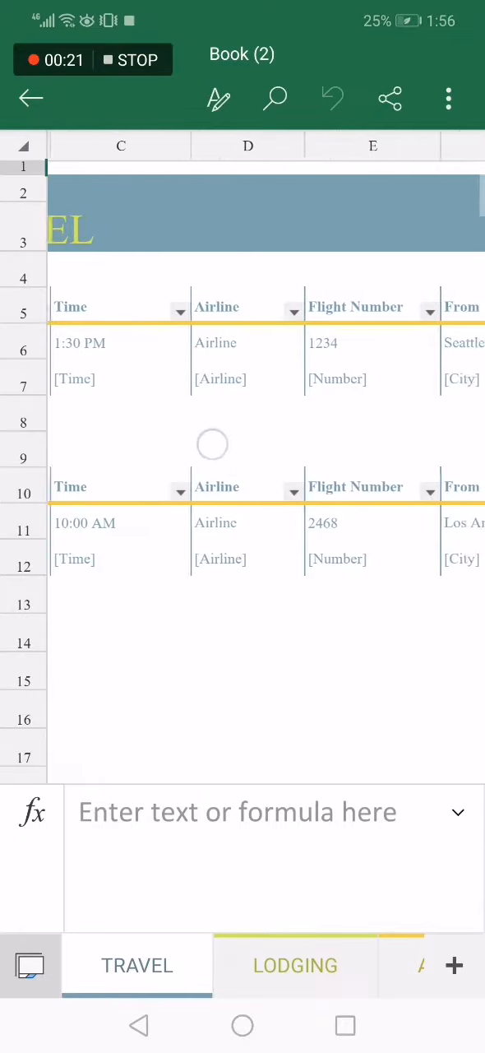
scroll("left", 3)
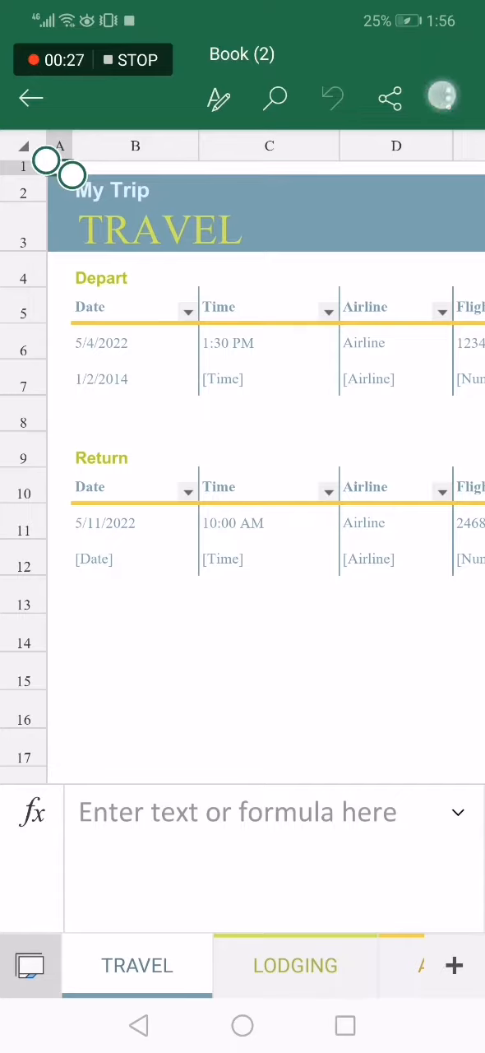
left_click(448, 98)
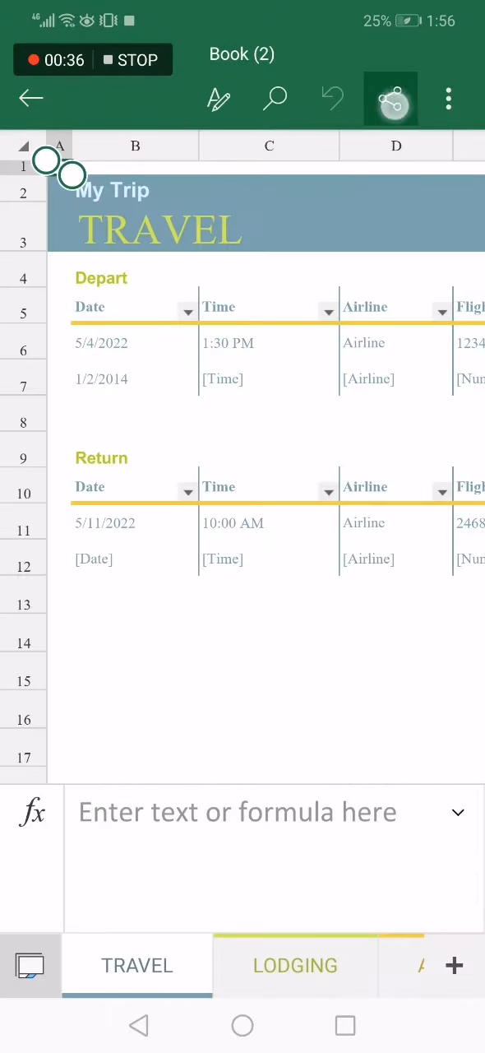
Step: Share Book (2) as a Workbook attachment, then return to the Recent files list
left_click(390, 98)
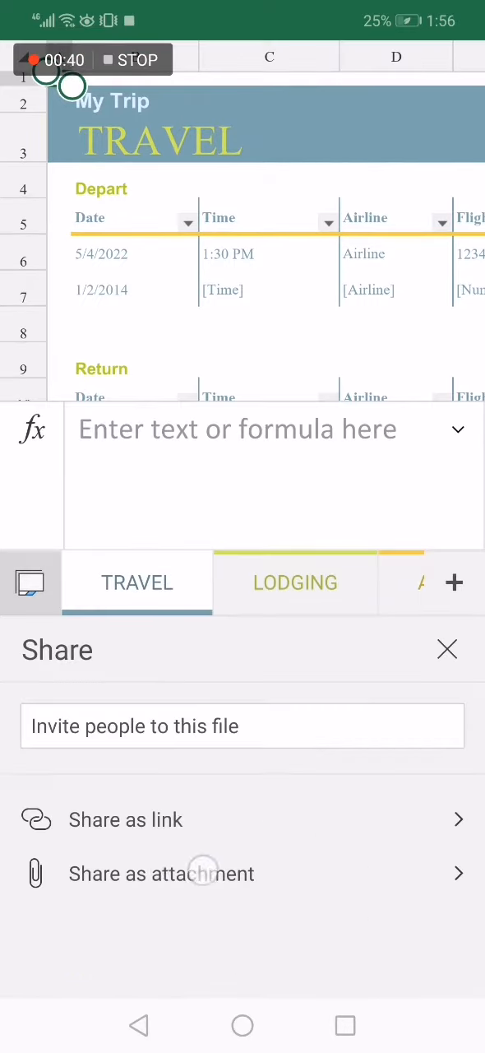
left_click(162, 872)
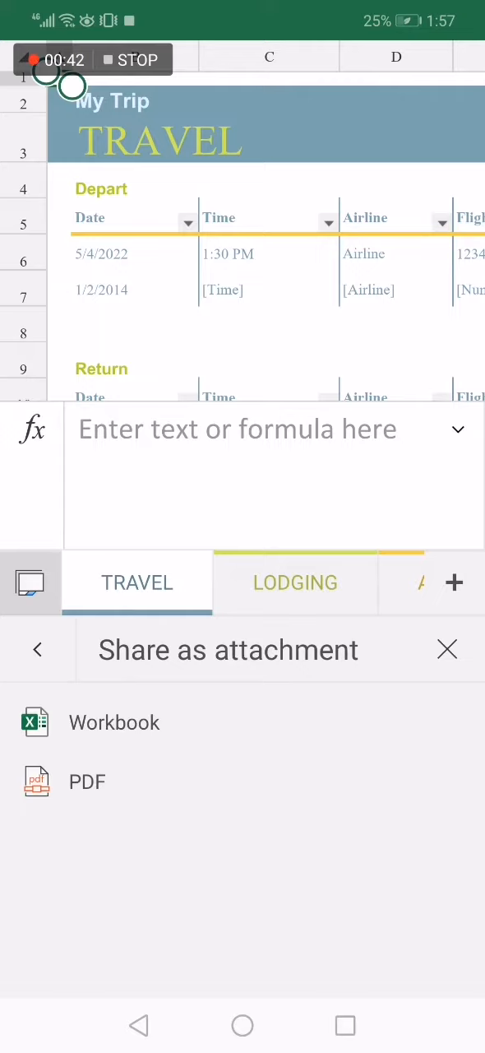
left_click(113, 722)
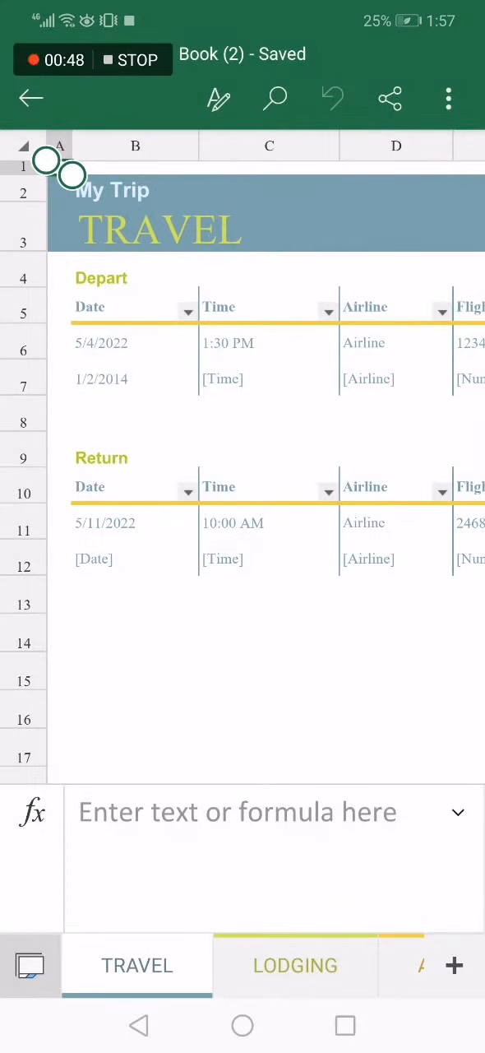
left_click(31, 98)
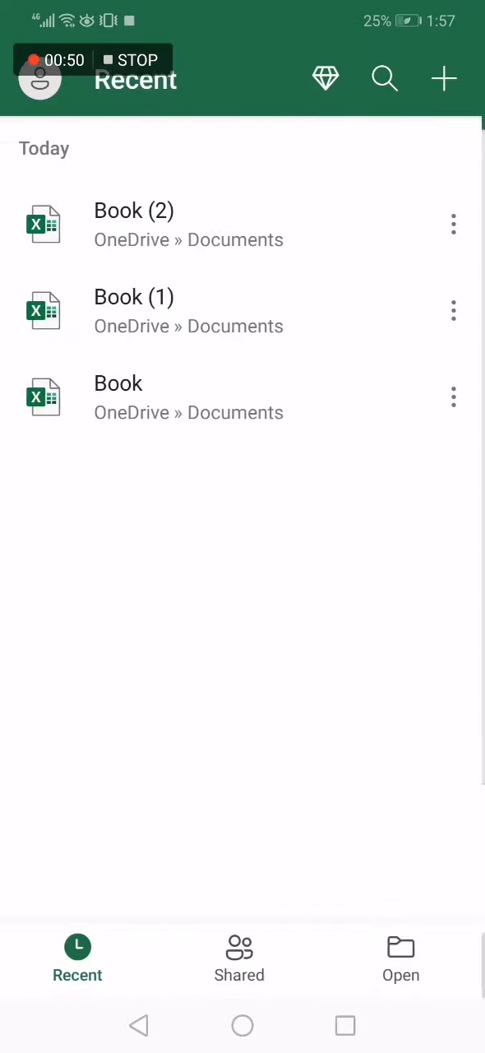